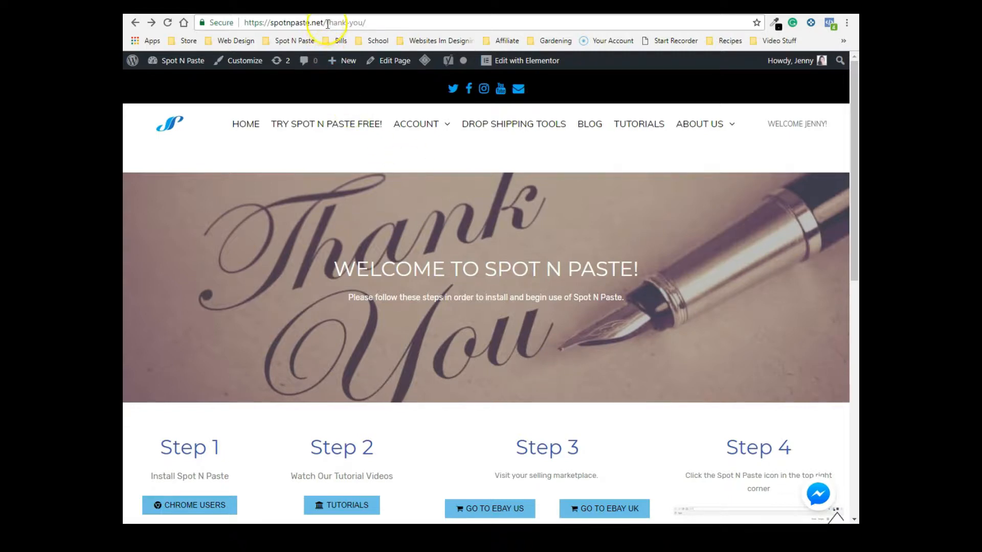
Step: From the Chrome Users link, add Spot N Paste to Chrome and confirm the install
scroll(down, 3)
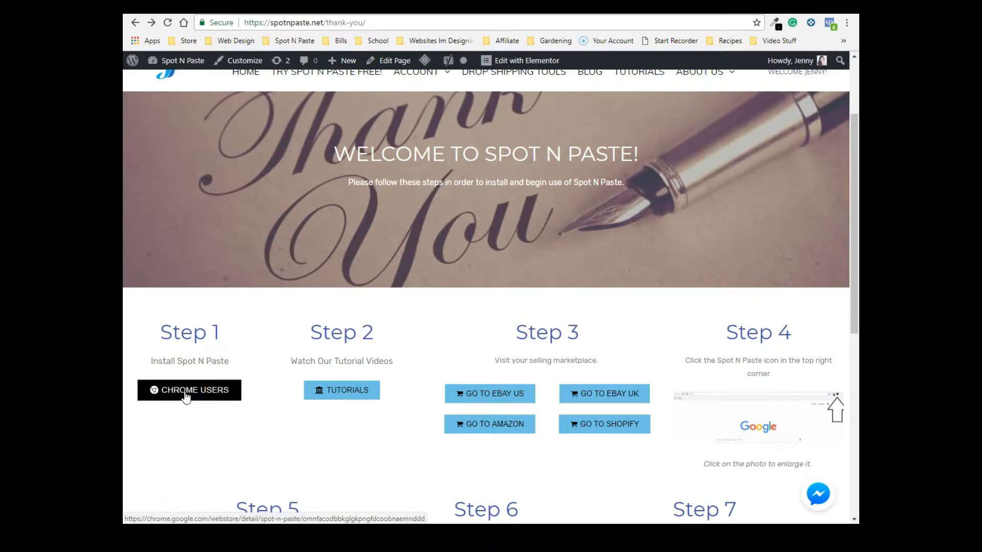
click(189, 390)
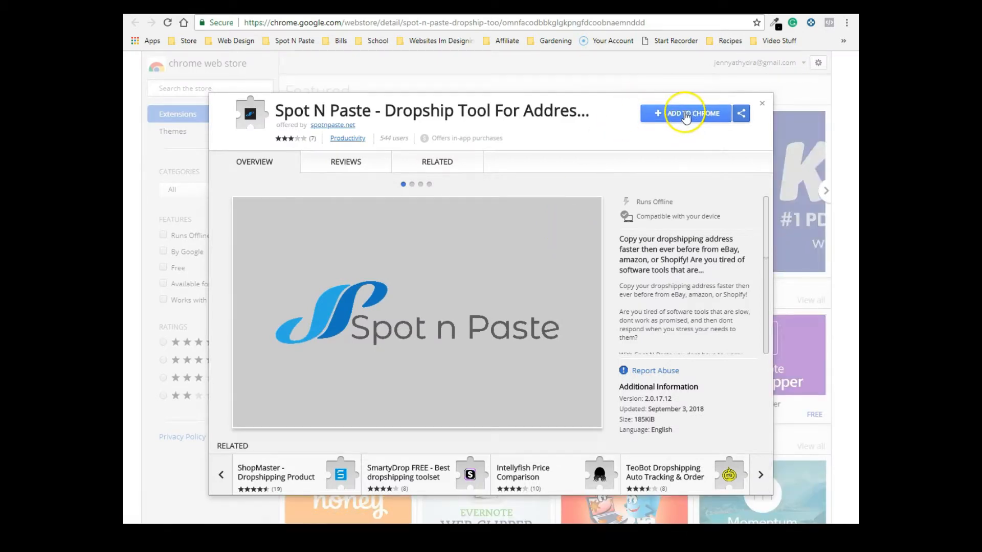
click(684, 114)
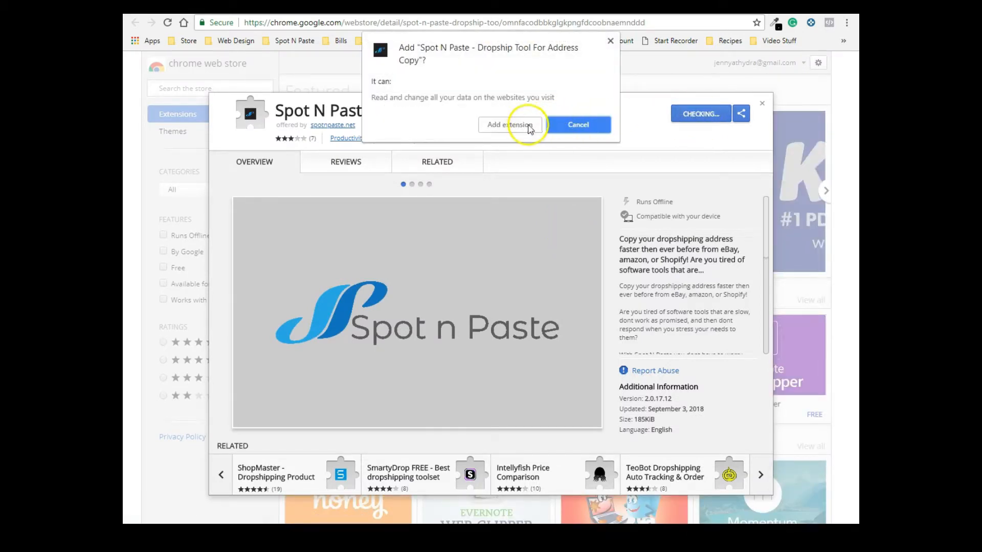
click(510, 124)
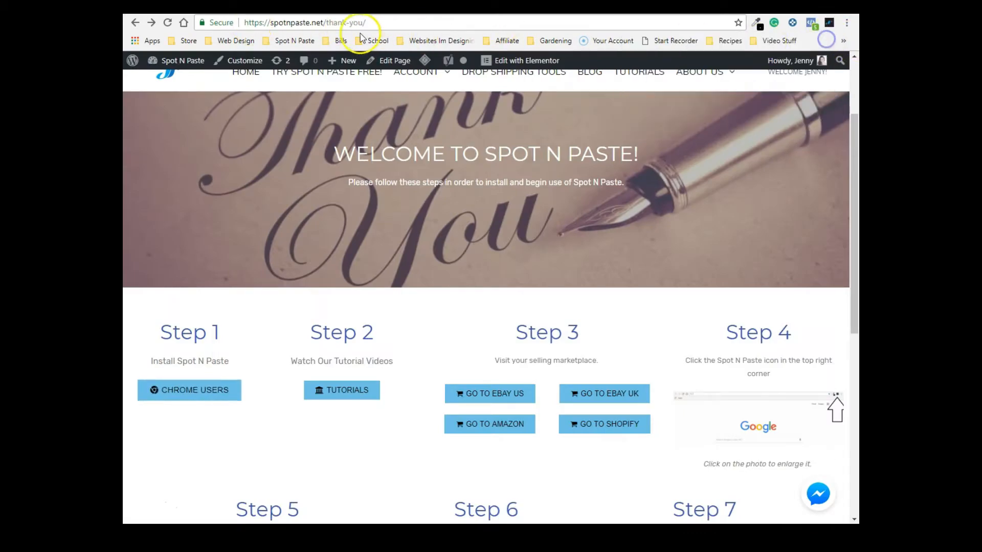
Step: Reach the Re-Install Link page from the site's Account menu
scroll(up, 3)
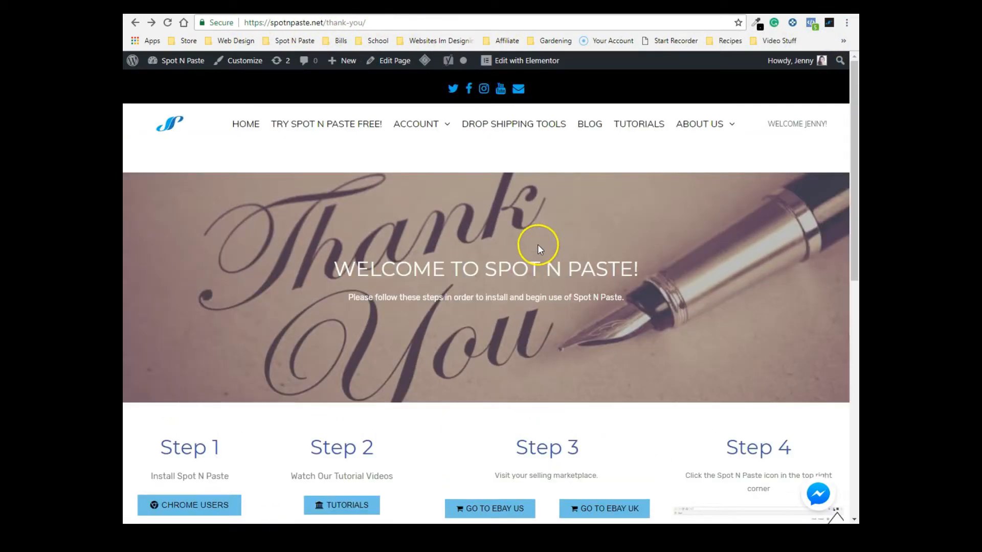
mouse_move(536, 252)
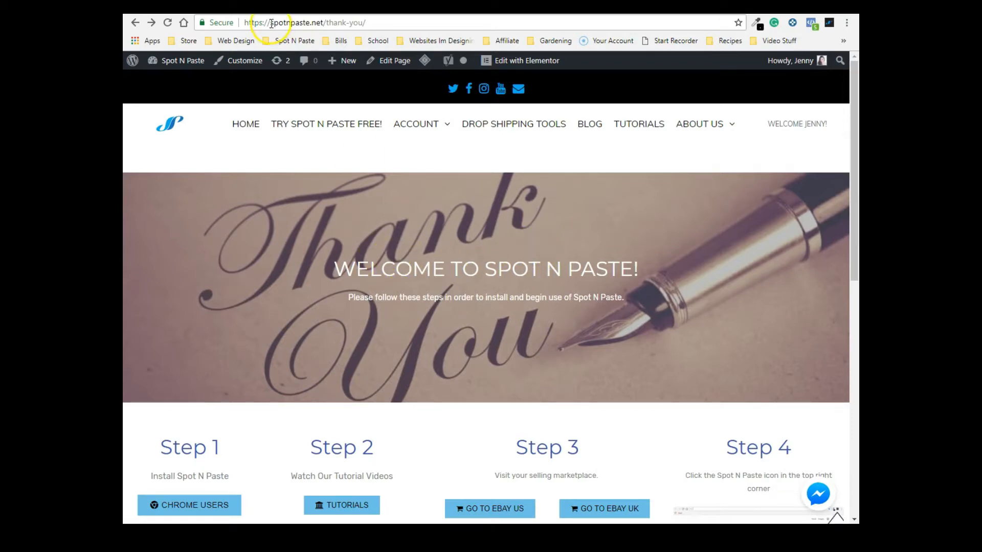
click(416, 124)
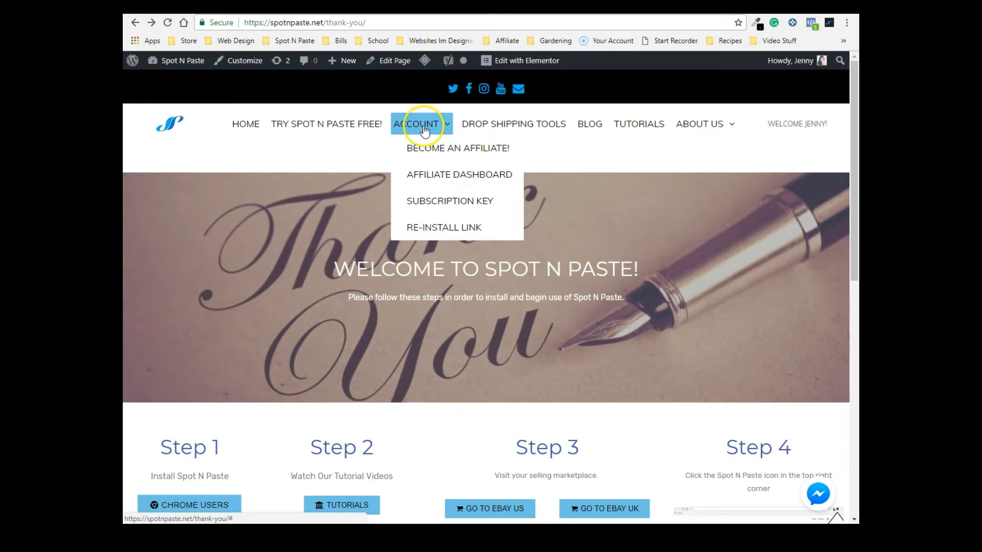
click(443, 227)
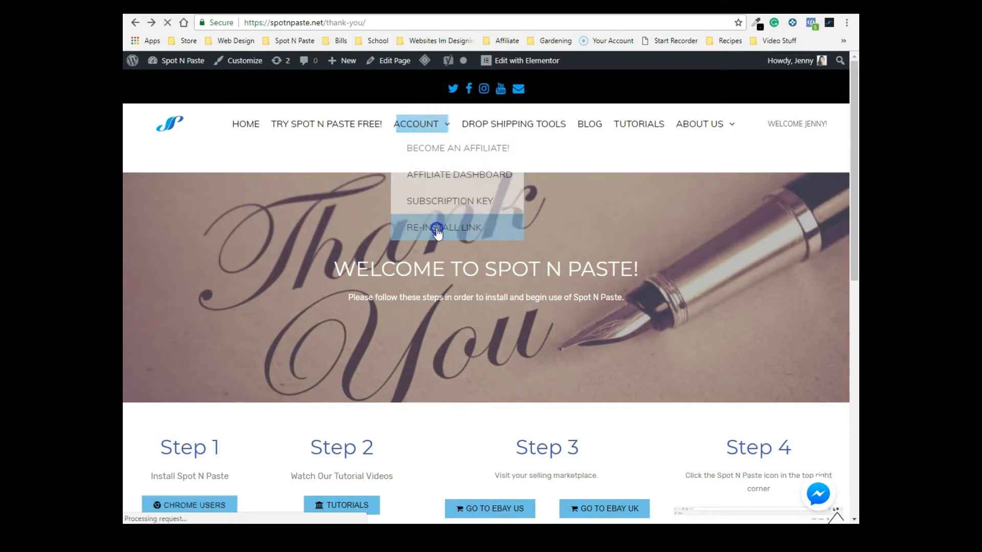
click(443, 227)
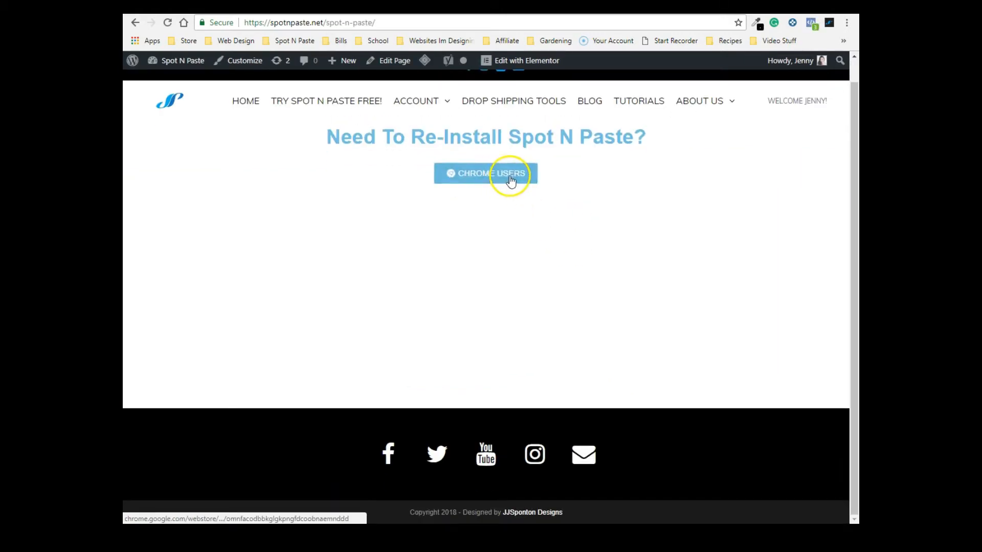
Step: Follow the Chrome Users link to the Web Store listing showing Spot N Paste already added
click(485, 174)
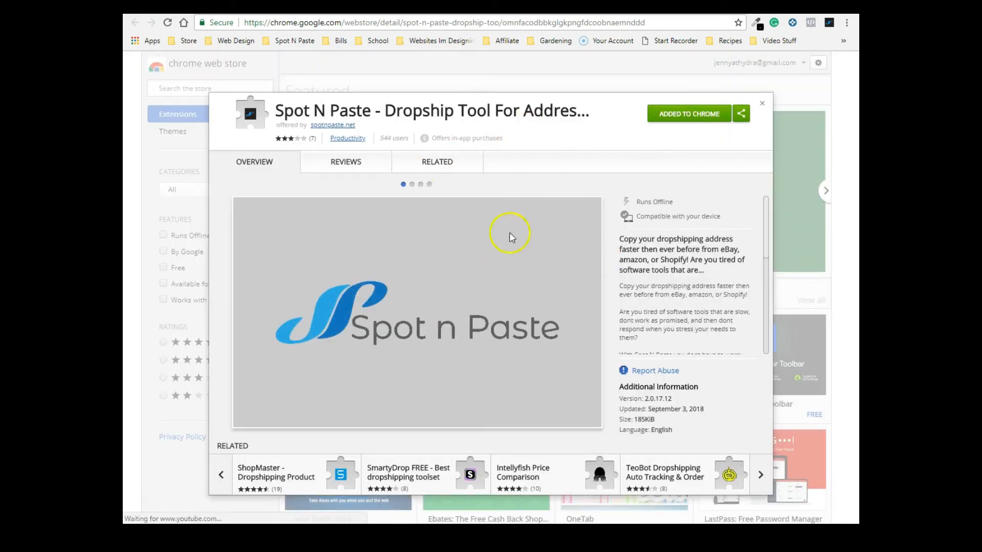
mouse_move(661, 117)
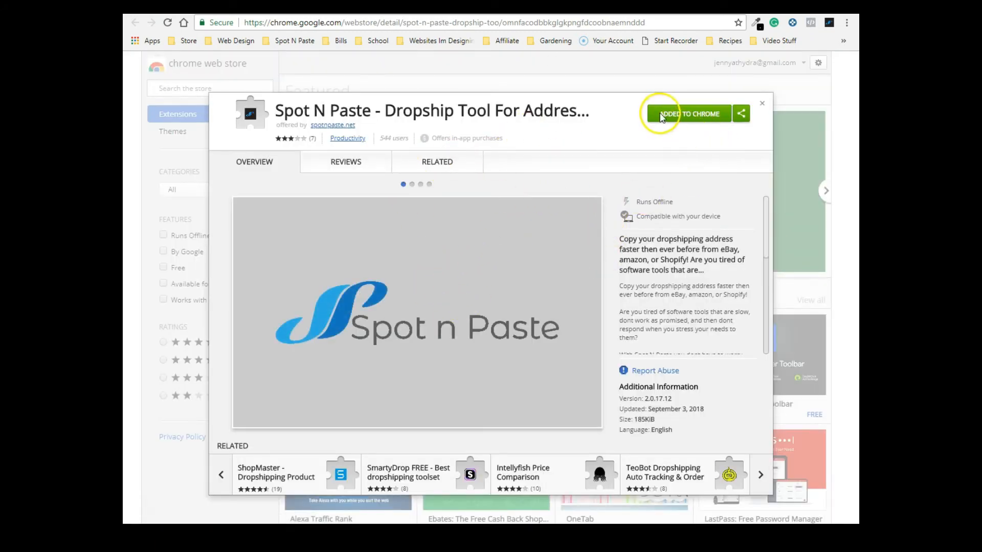
mouse_move(689, 122)
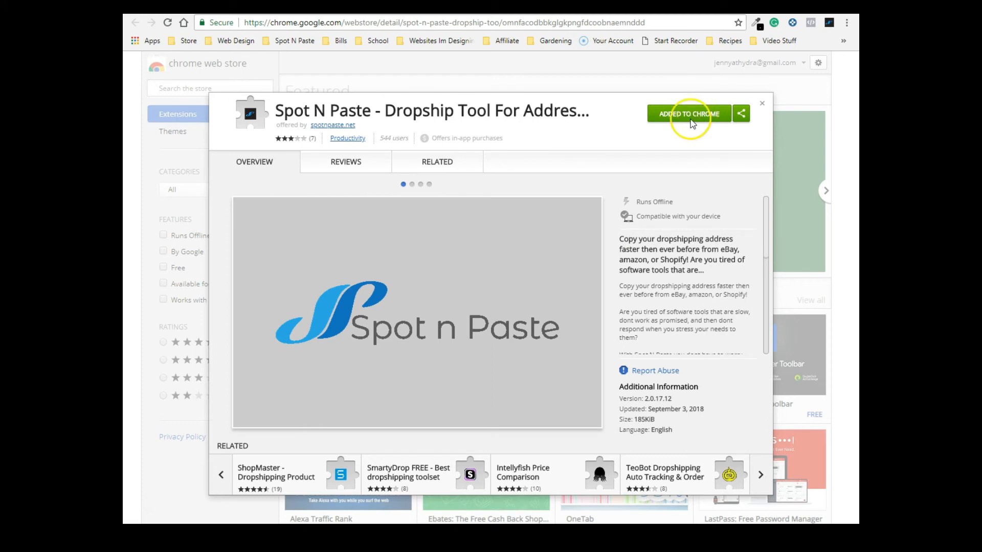
mouse_move(434, 261)
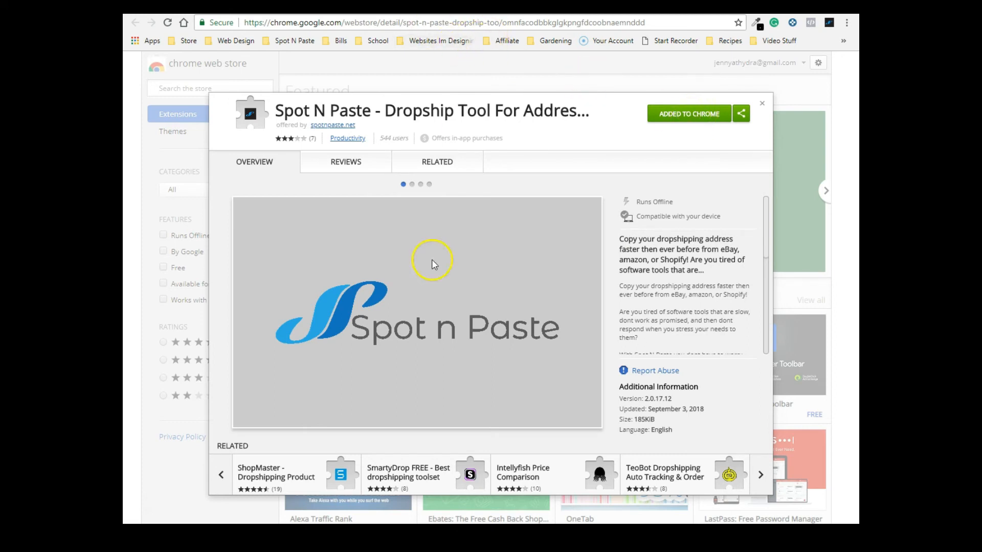